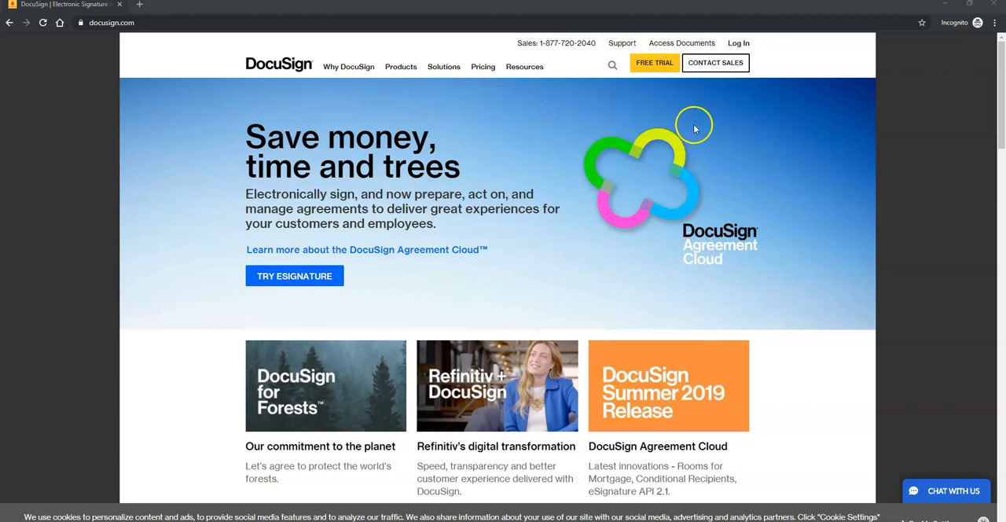
mouse_move(739, 44)
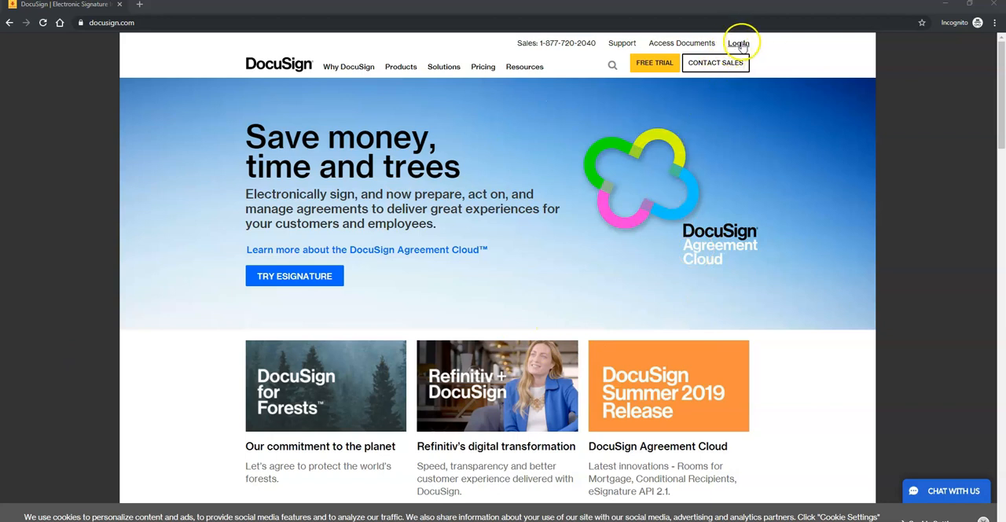
Step: Log in to the DocuSign account from docusign.com with the email and password
left_click(739, 43)
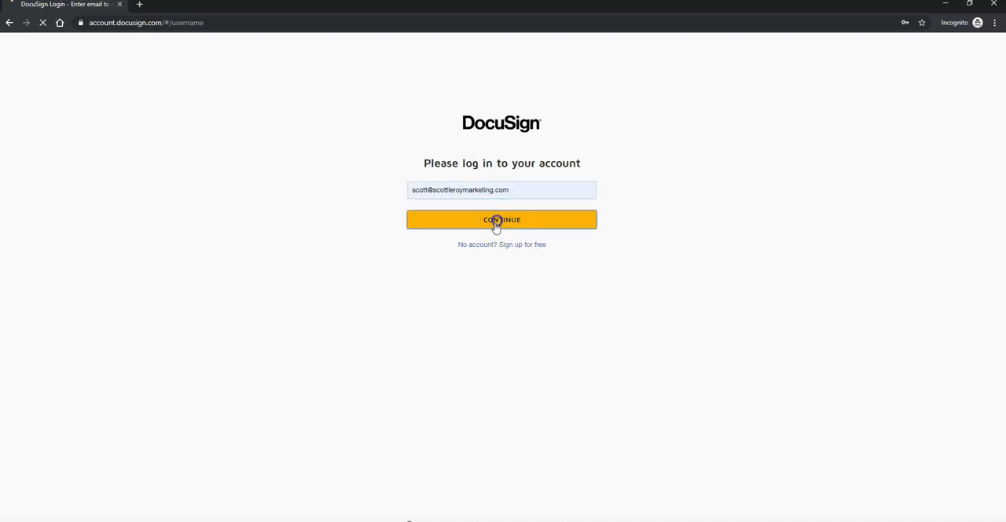
left_click(502, 220)
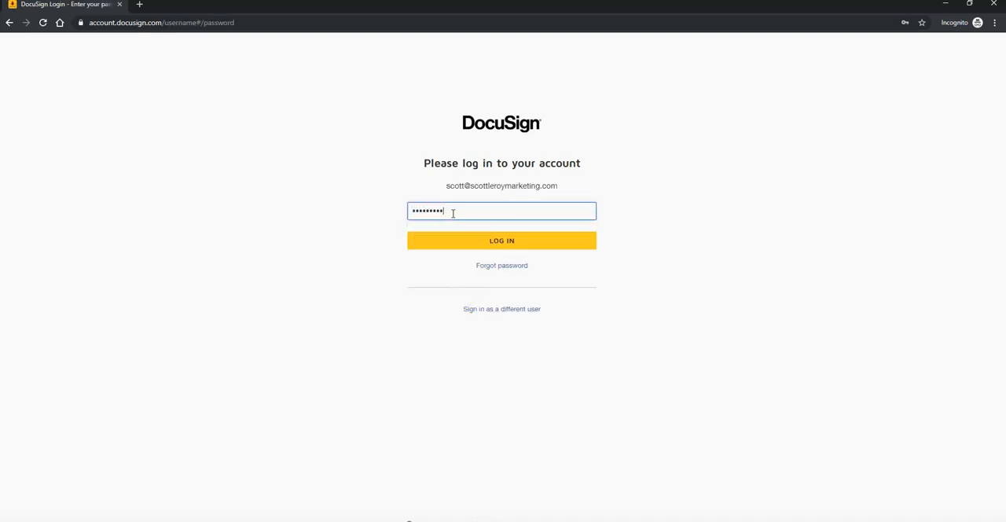
left_click(502, 239)
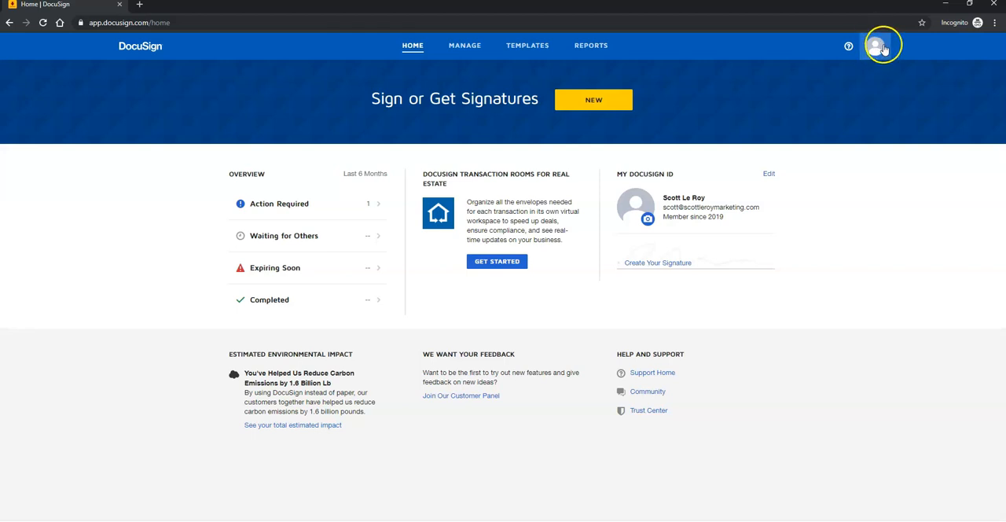
Step: Go to My Profile from the account avatar menu
left_click(875, 46)
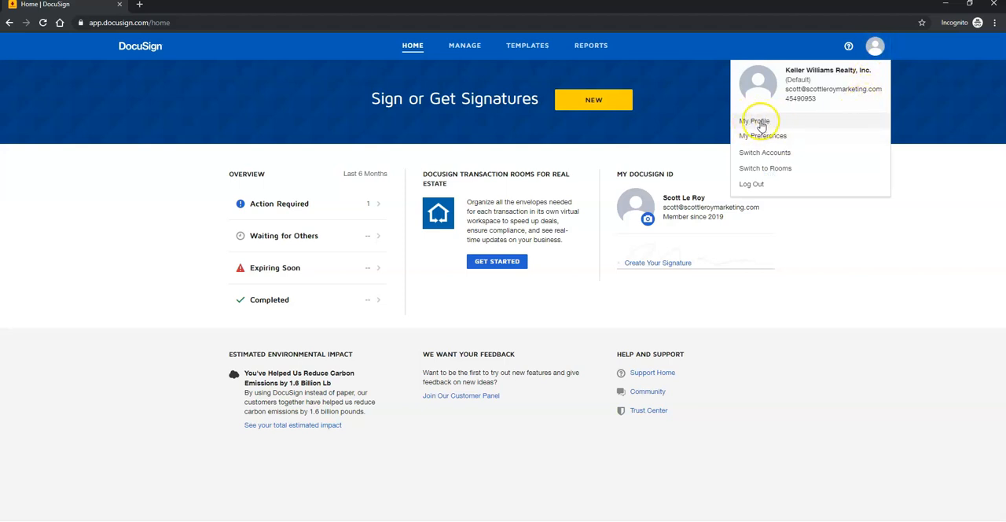
left_click(755, 121)
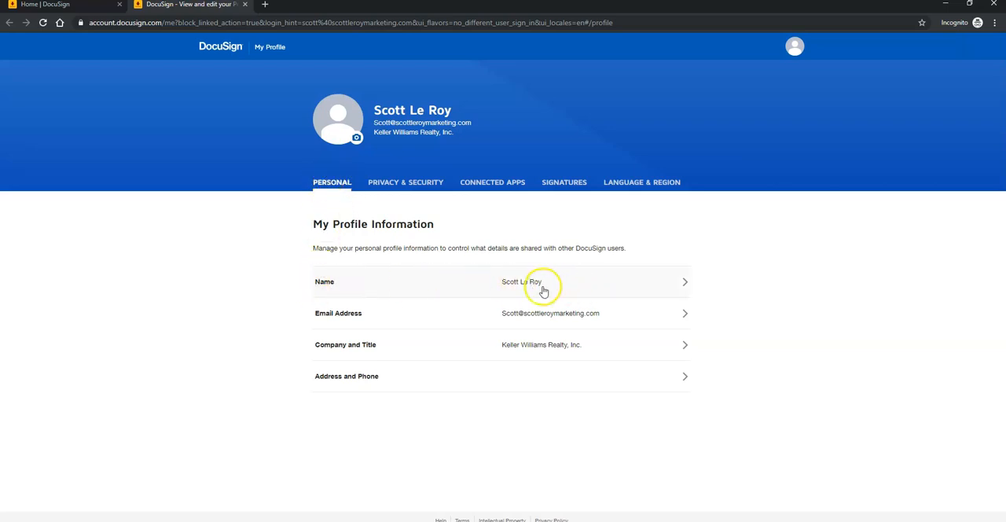
Step: Begin editing the profile's First Name on the Personal tab Name row
left_click(542, 281)
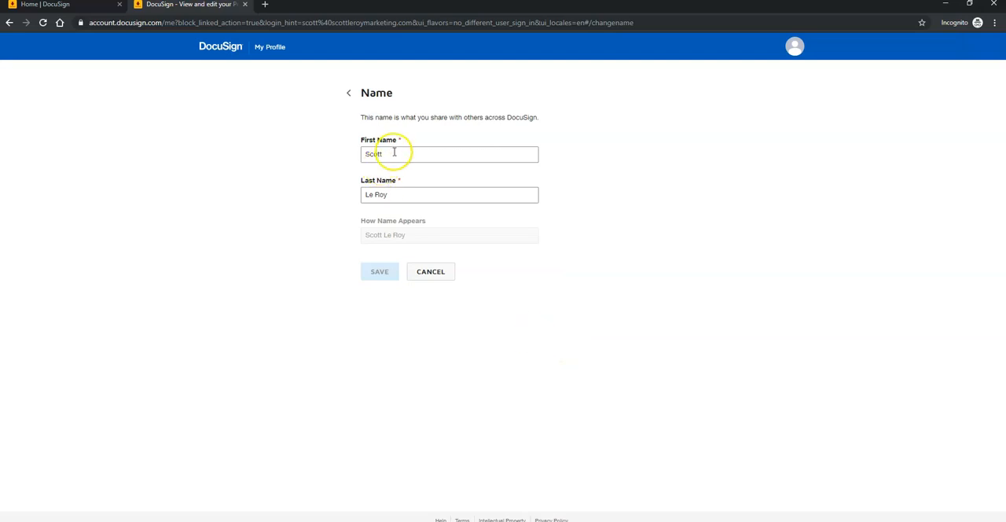
left_click(449, 195)
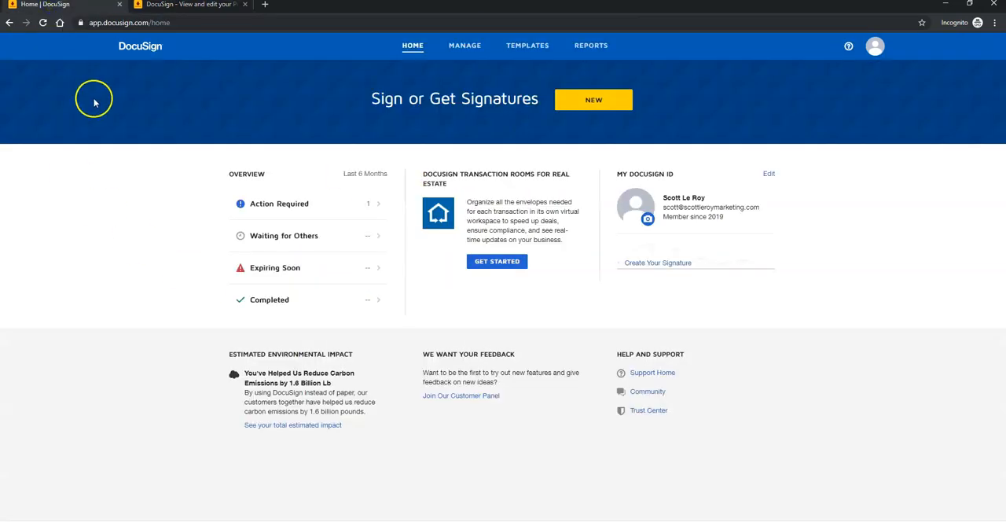
mouse_move(762, 412)
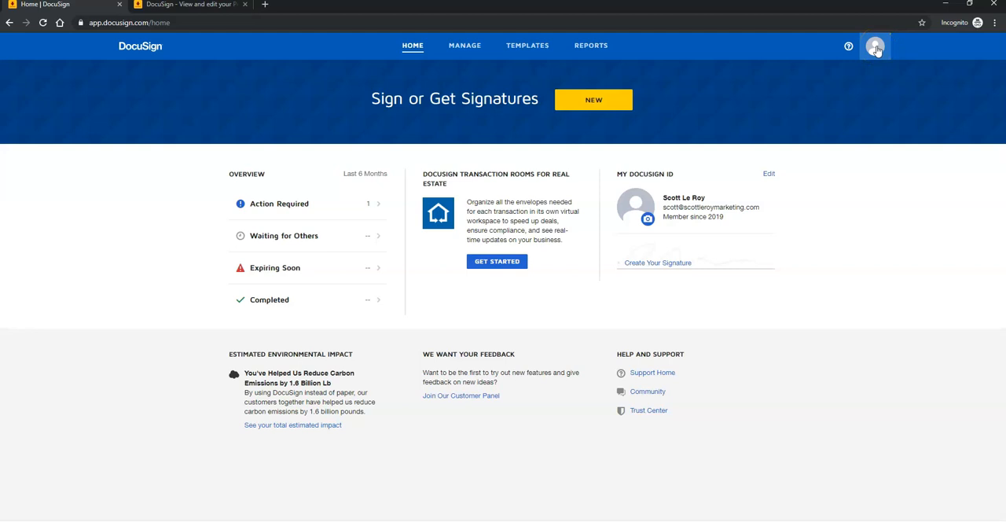
Step: Switch from the DocuSign home dashboard over to DocuSign Rooms
left_click(874, 46)
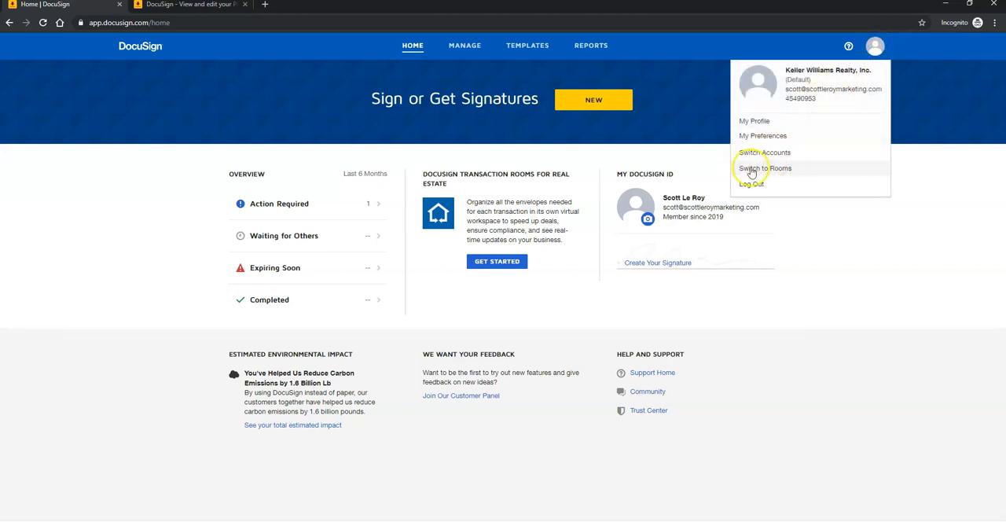
left_click(764, 168)
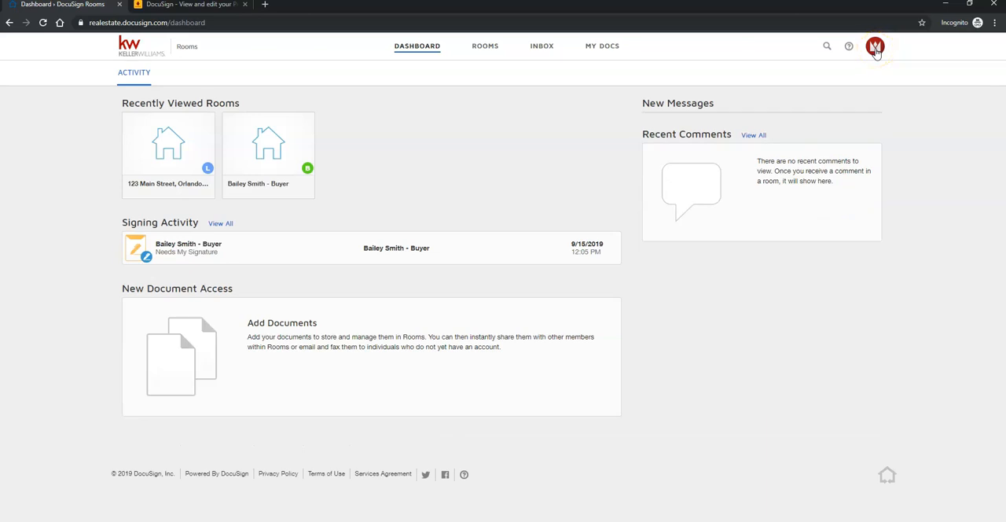
Step: Dismiss the Congratulations popup and go to the Rooms account Settings
left_click(874, 46)
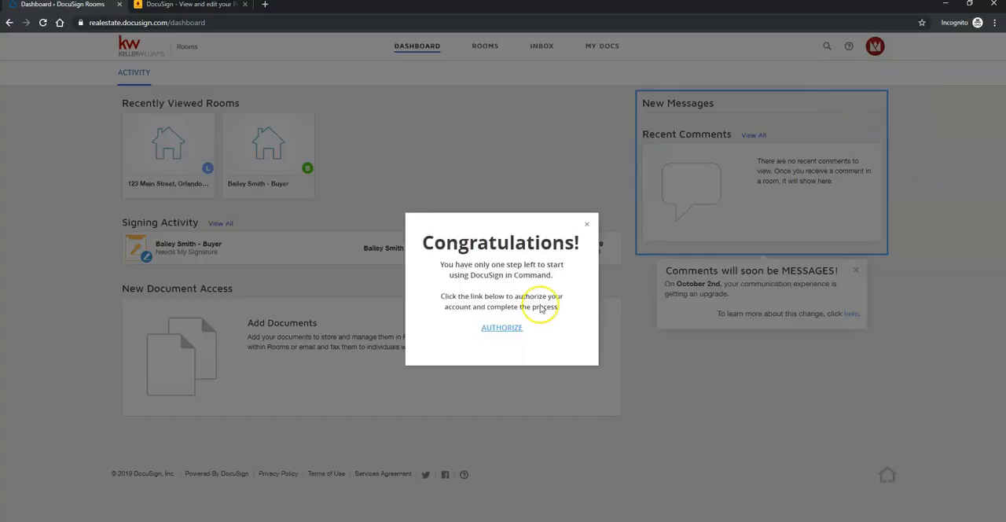
left_click(874, 46)
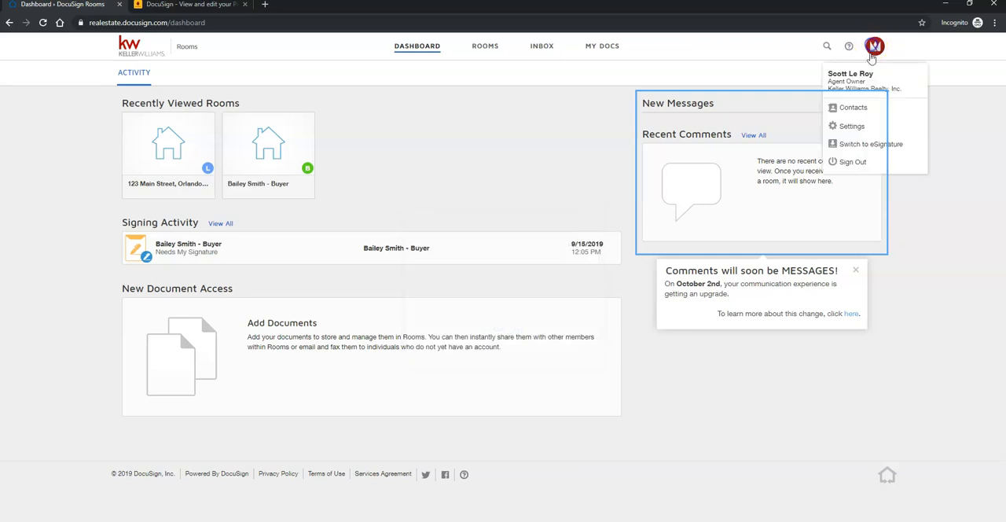
left_click(852, 126)
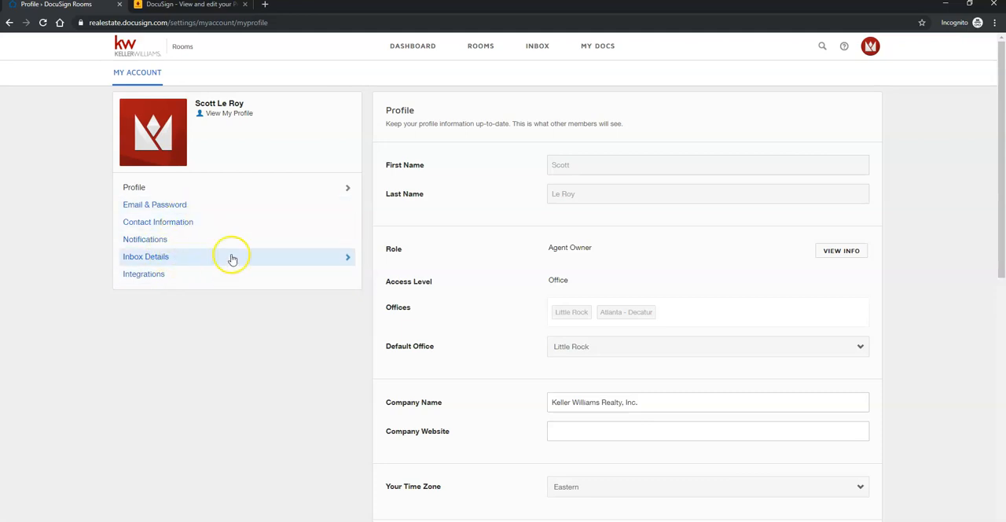
mouse_move(145, 239)
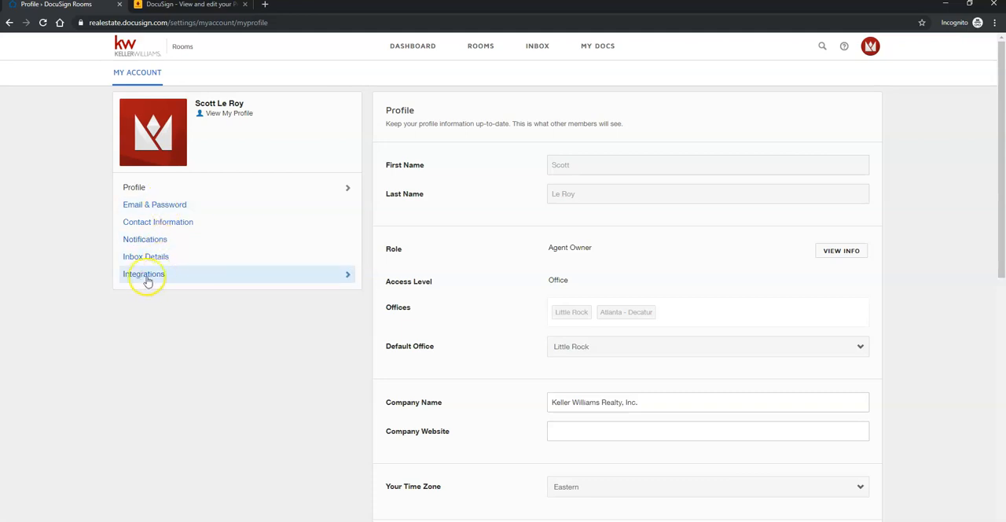
Step: Show the Integrations settings scrolled to the NRDS ID Information section
left_click(144, 273)
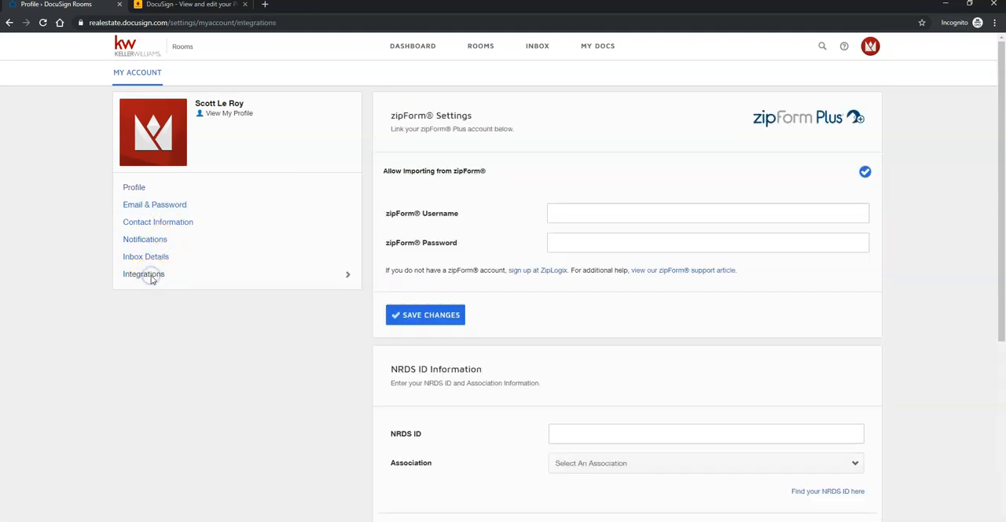
scroll("down", 3)
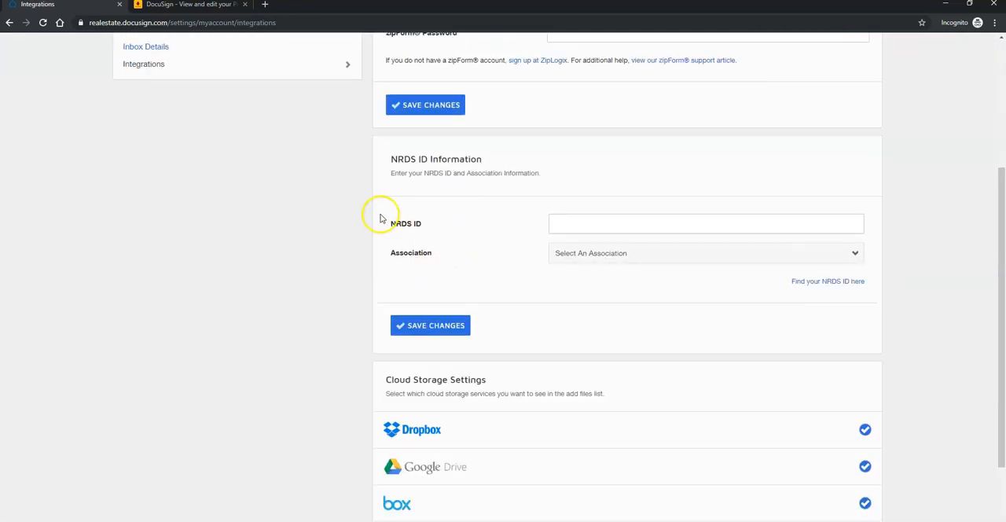
left_click(704, 224)
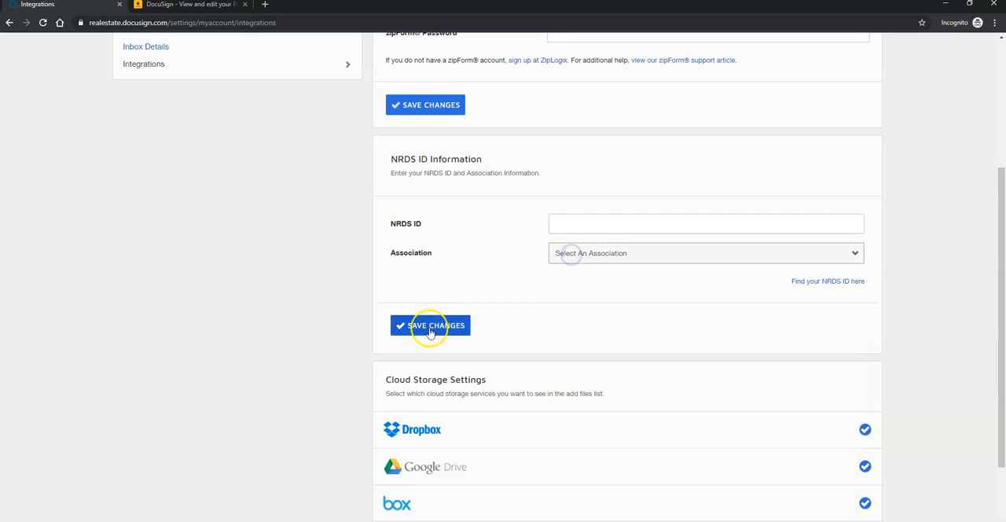
scroll("down", 3)
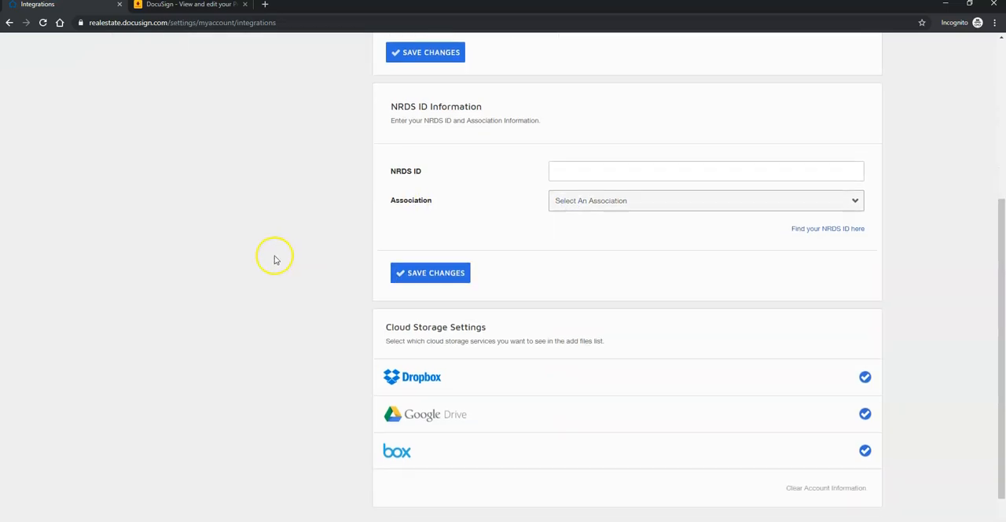